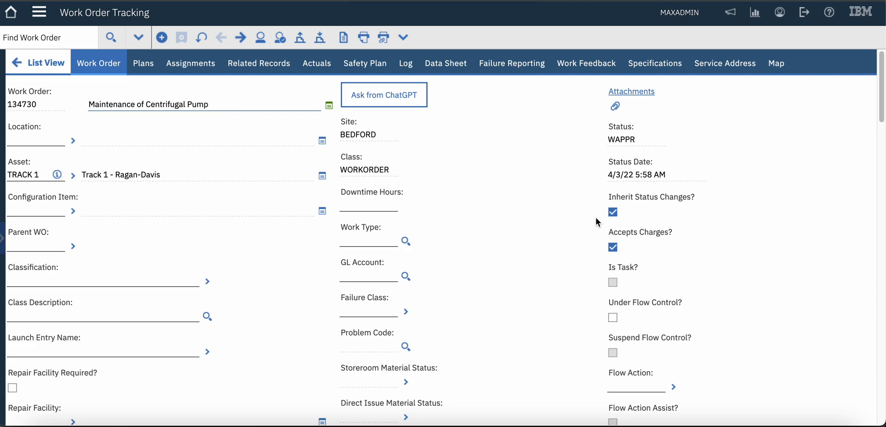
mouse_move(612, 237)
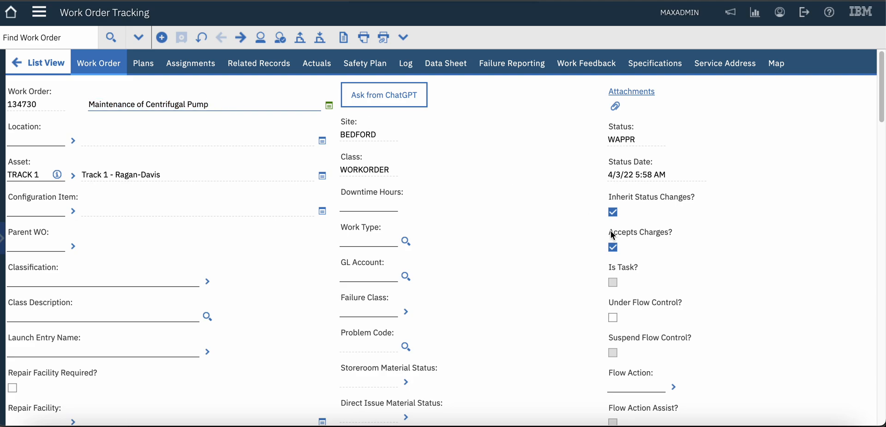
mouse_move(400, 100)
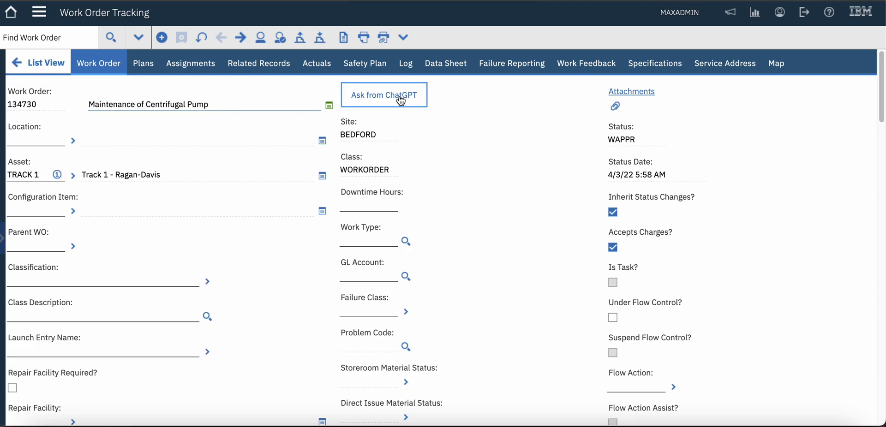
mouse_move(394, 107)
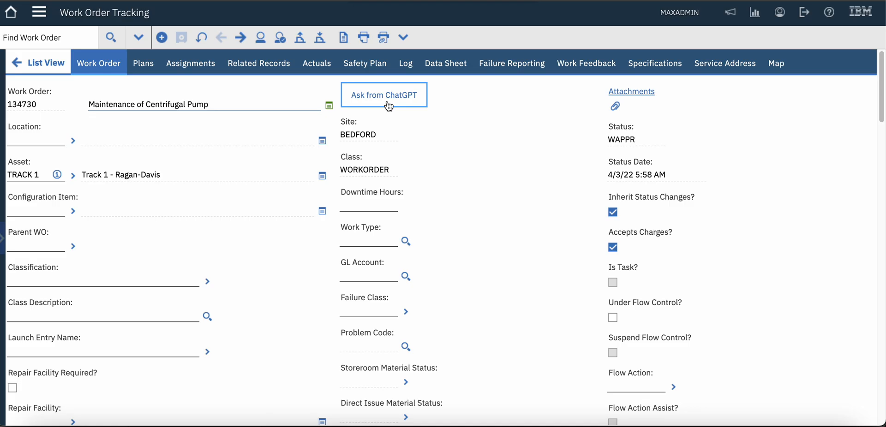
Step: Fill the ChatGPT question field with 'How to do the maintenance of Centrifugal Pump?'
left_click(384, 94)
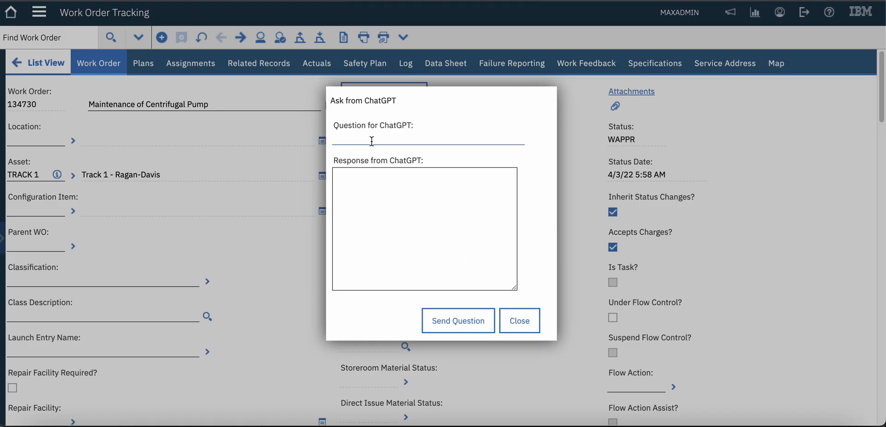
type("How")
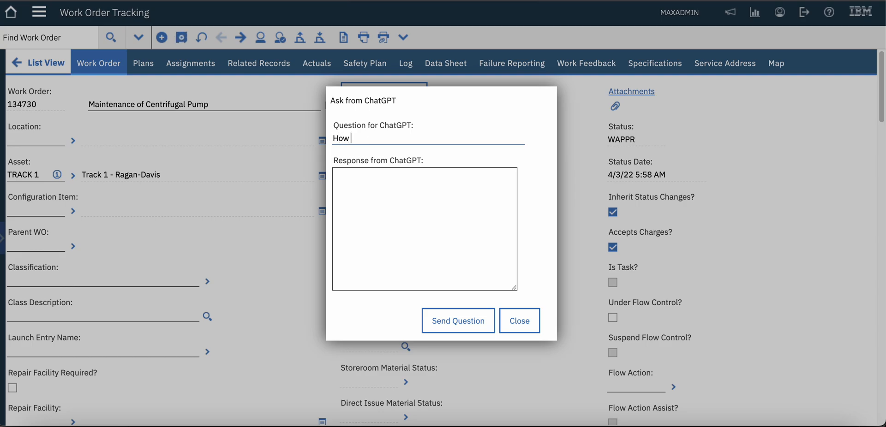
type("to do the")
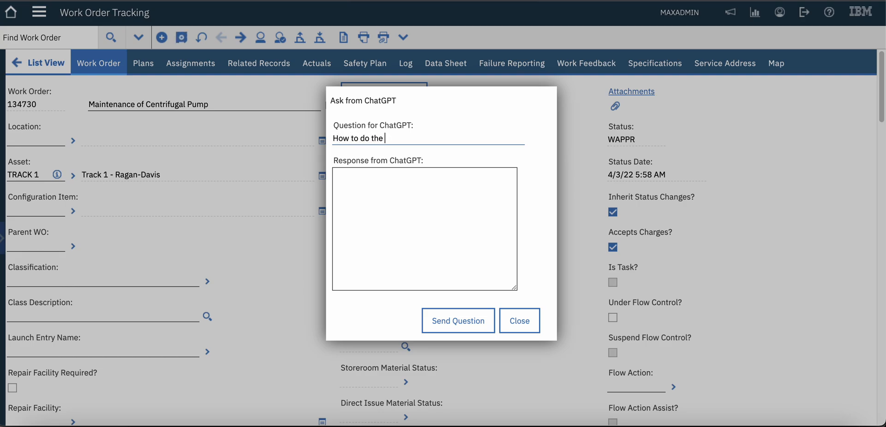
type("maintenance o")
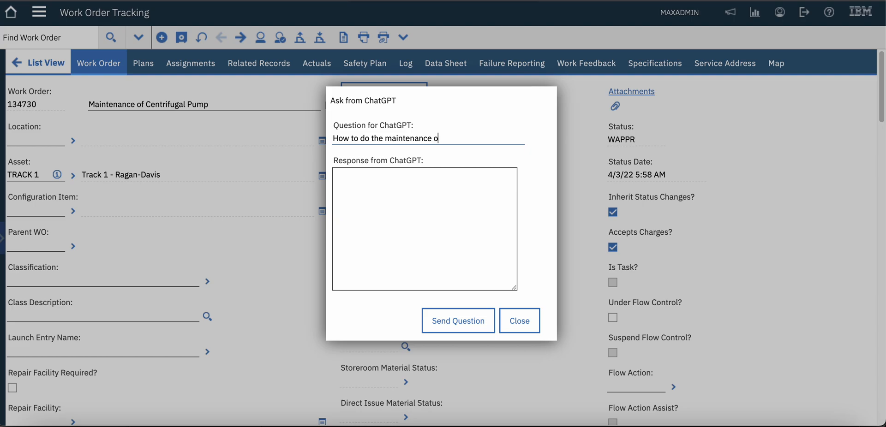
type("f Centri")
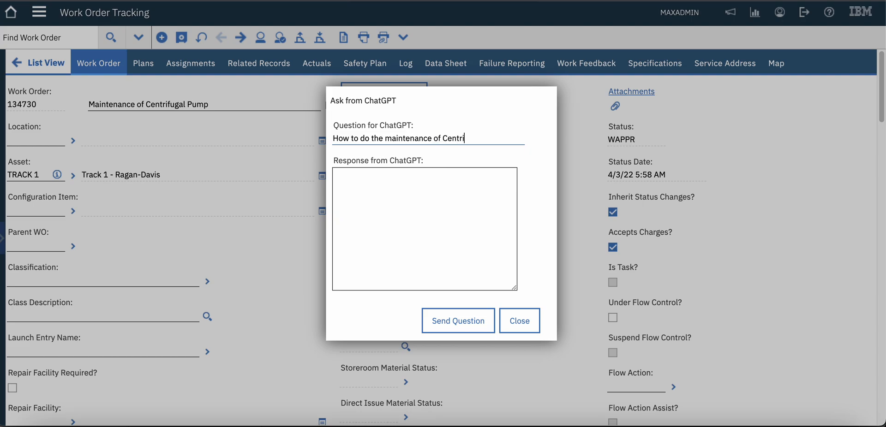
type("fugal Pump?")
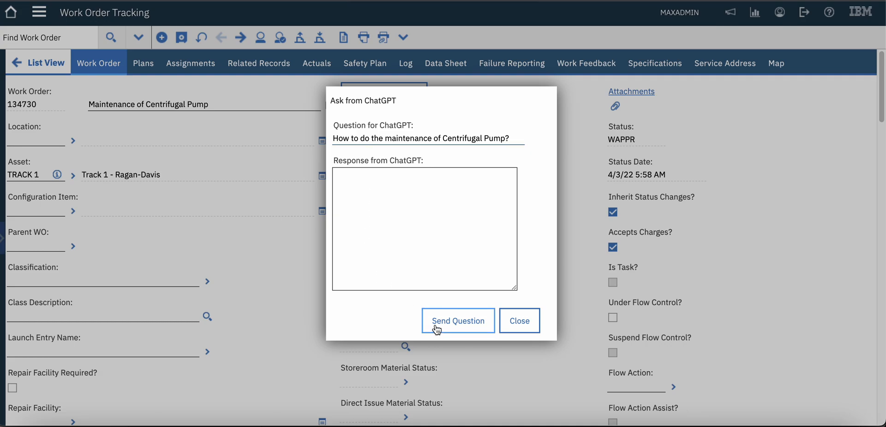
Step: Send the question so ChatGPT's three numbered pump-maintenance steps appear in the response box
left_click(458, 320)
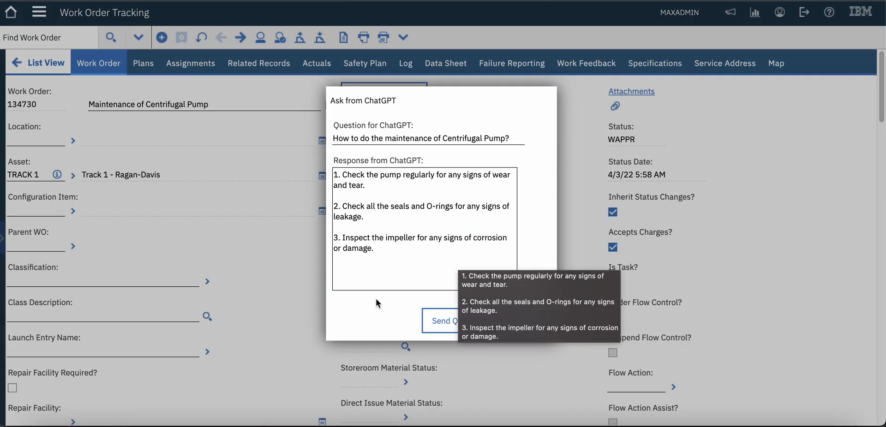
mouse_move(548, 248)
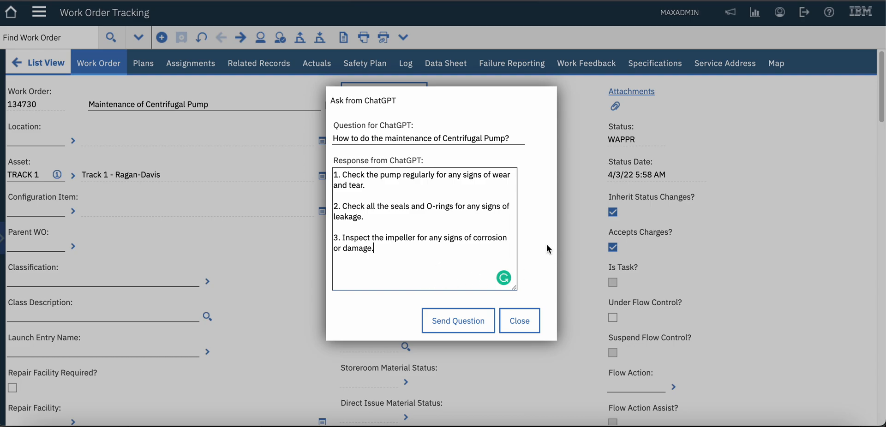
mouse_move(540, 242)
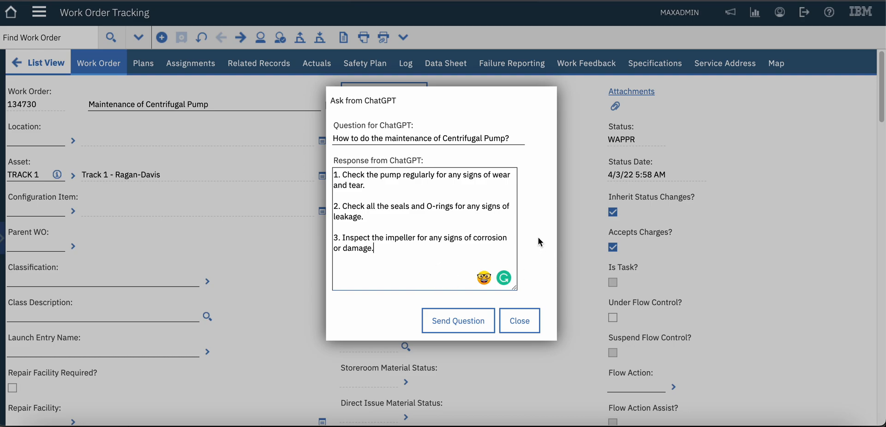